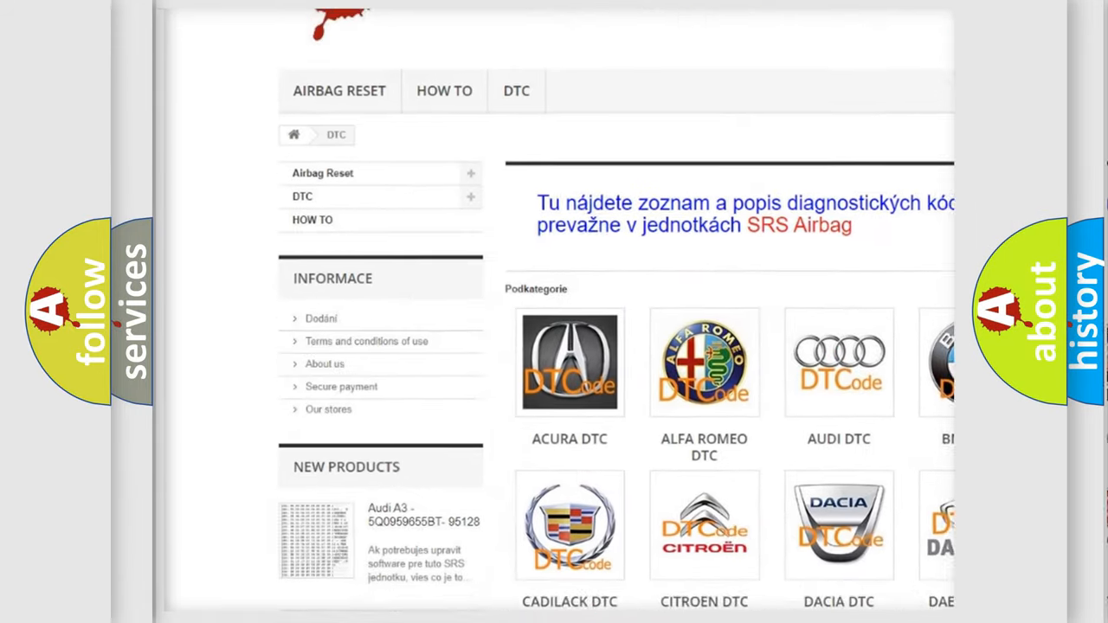
scroll("down", 3)
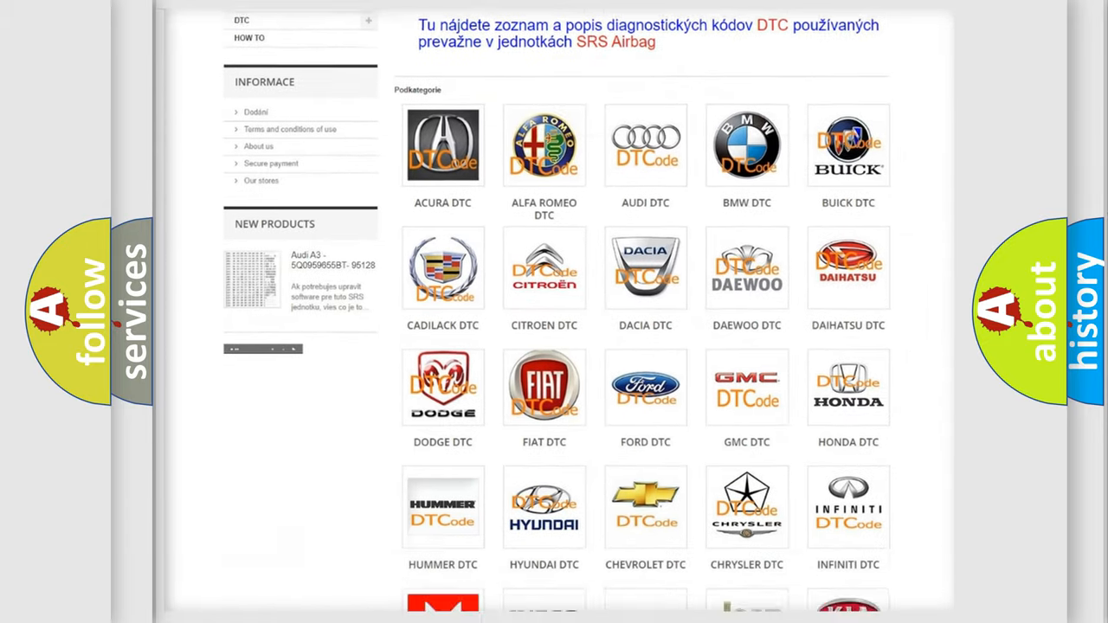
scroll("down", 3)
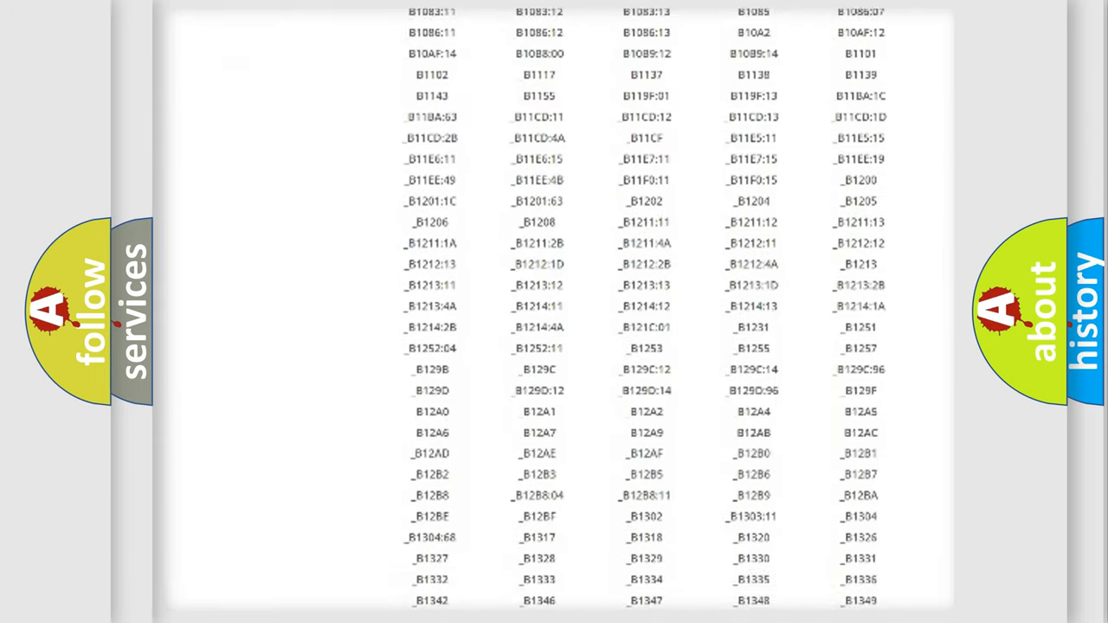
scroll("down", 3)
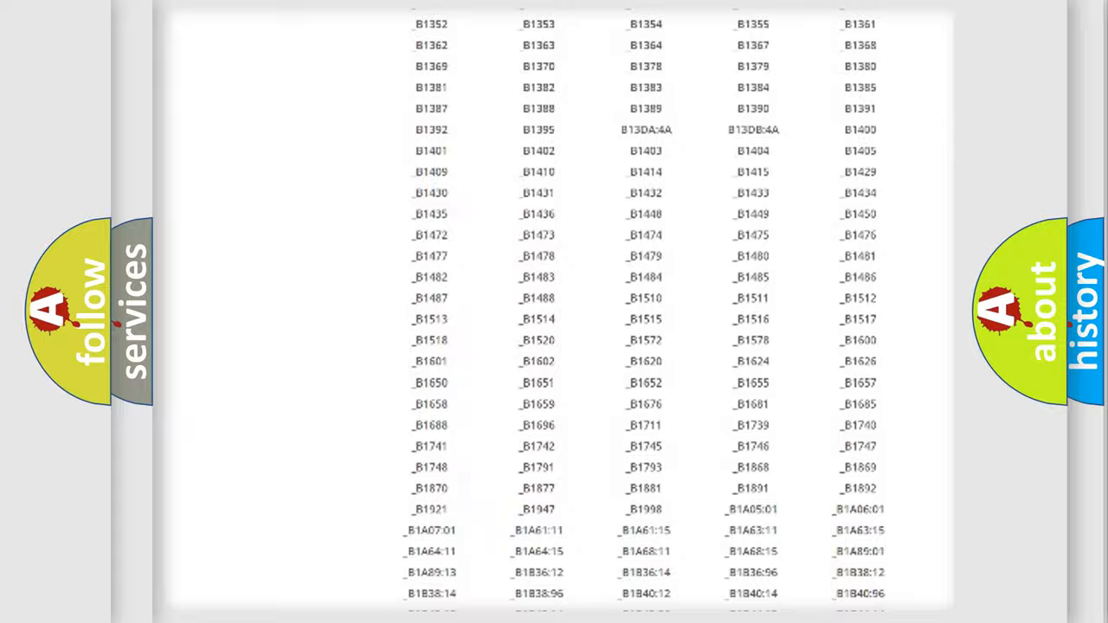